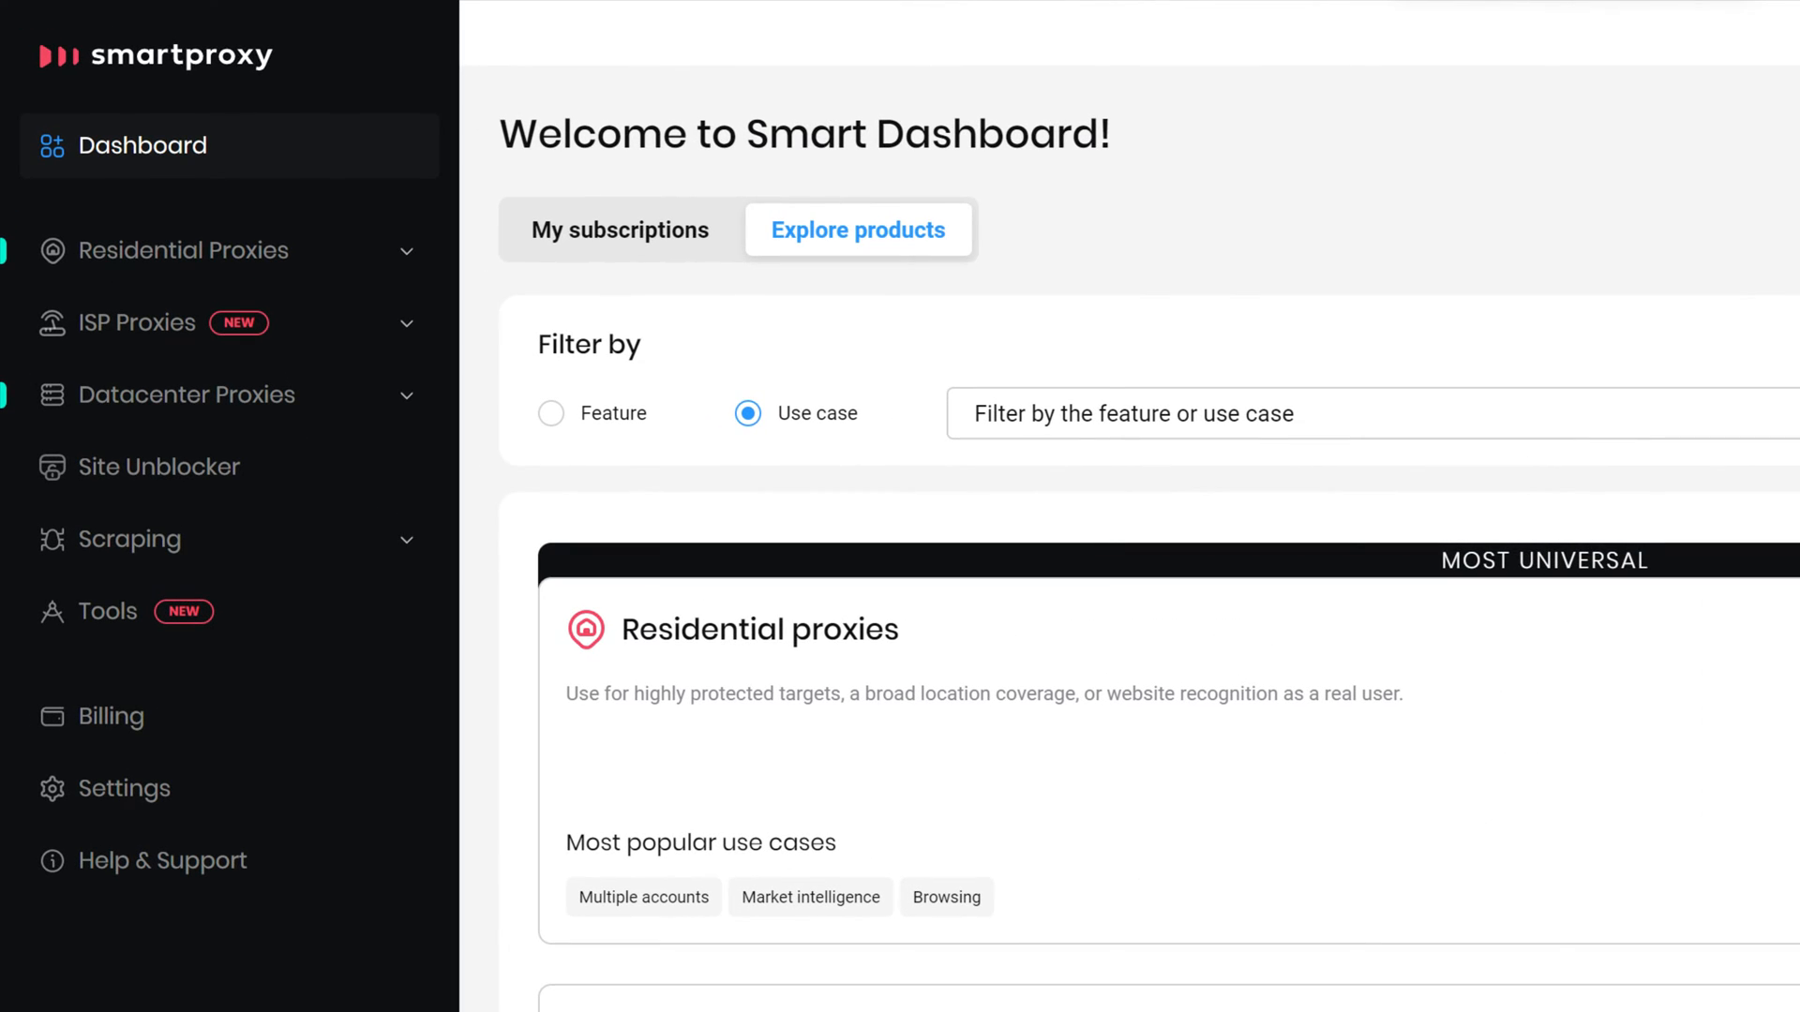
- Expand Residential Proxies and open the Residential proxy setup listing the authentication users
click(184, 250)
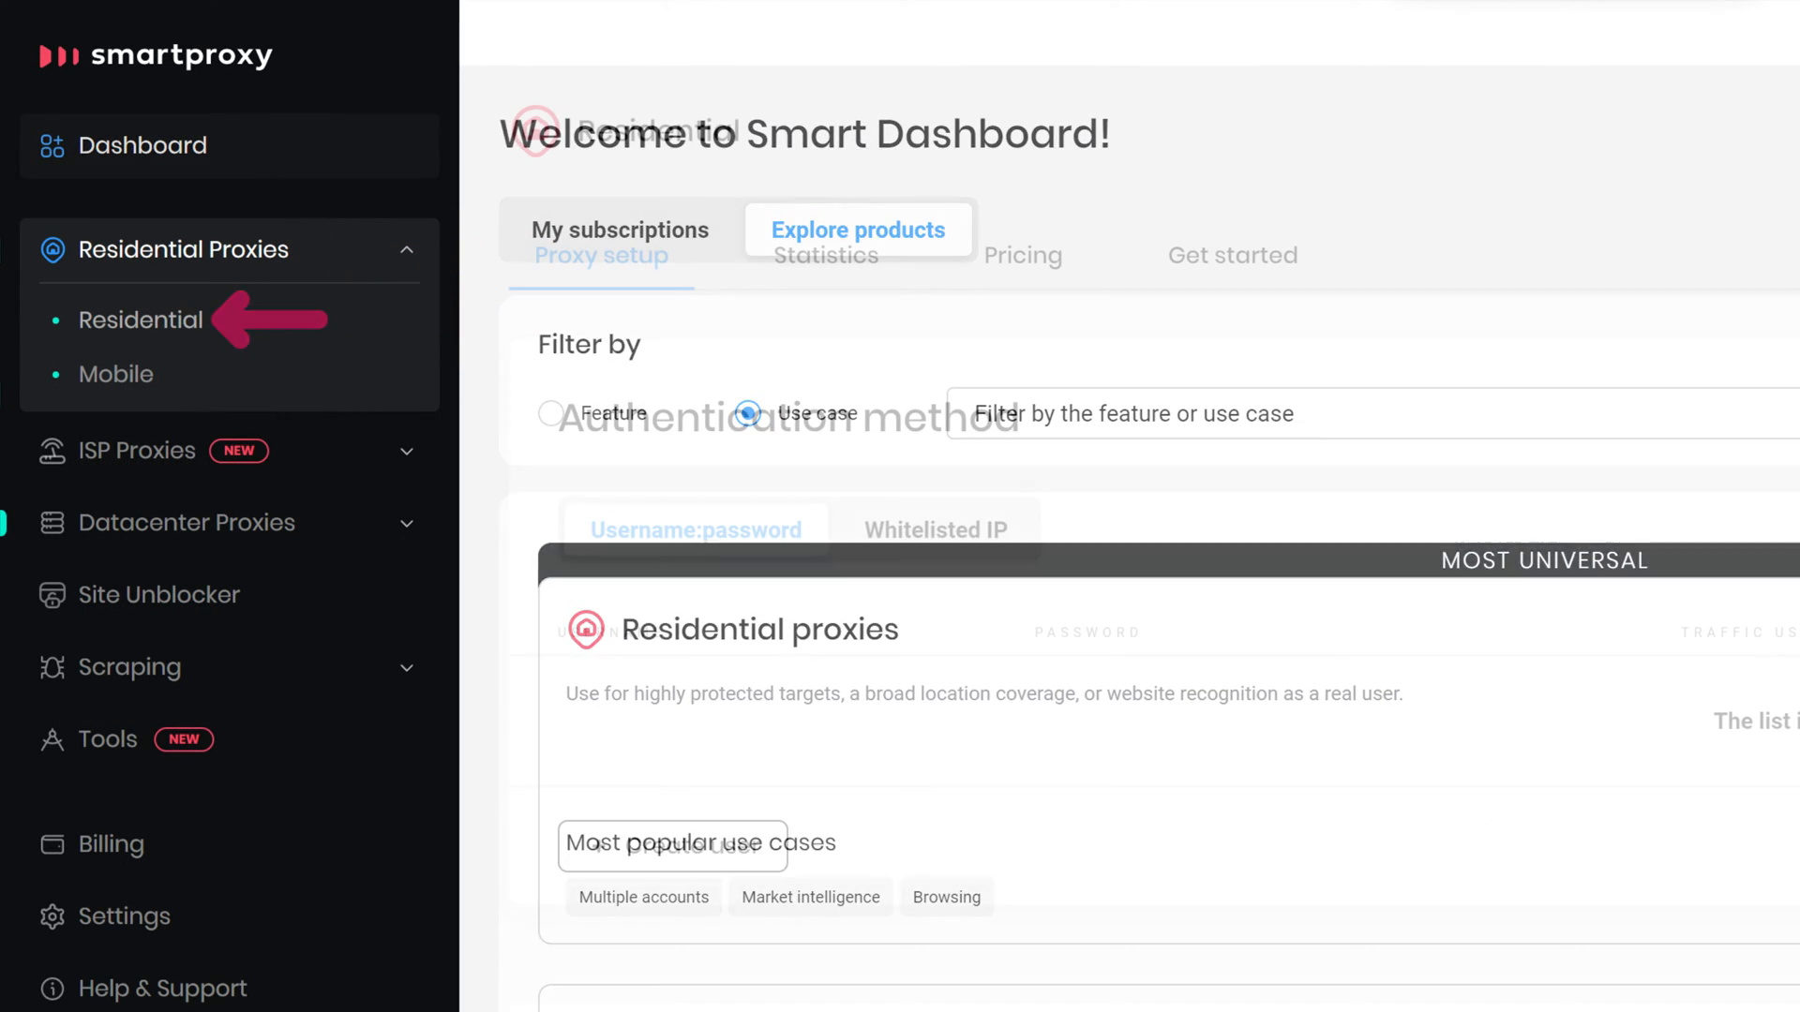
click(141, 320)
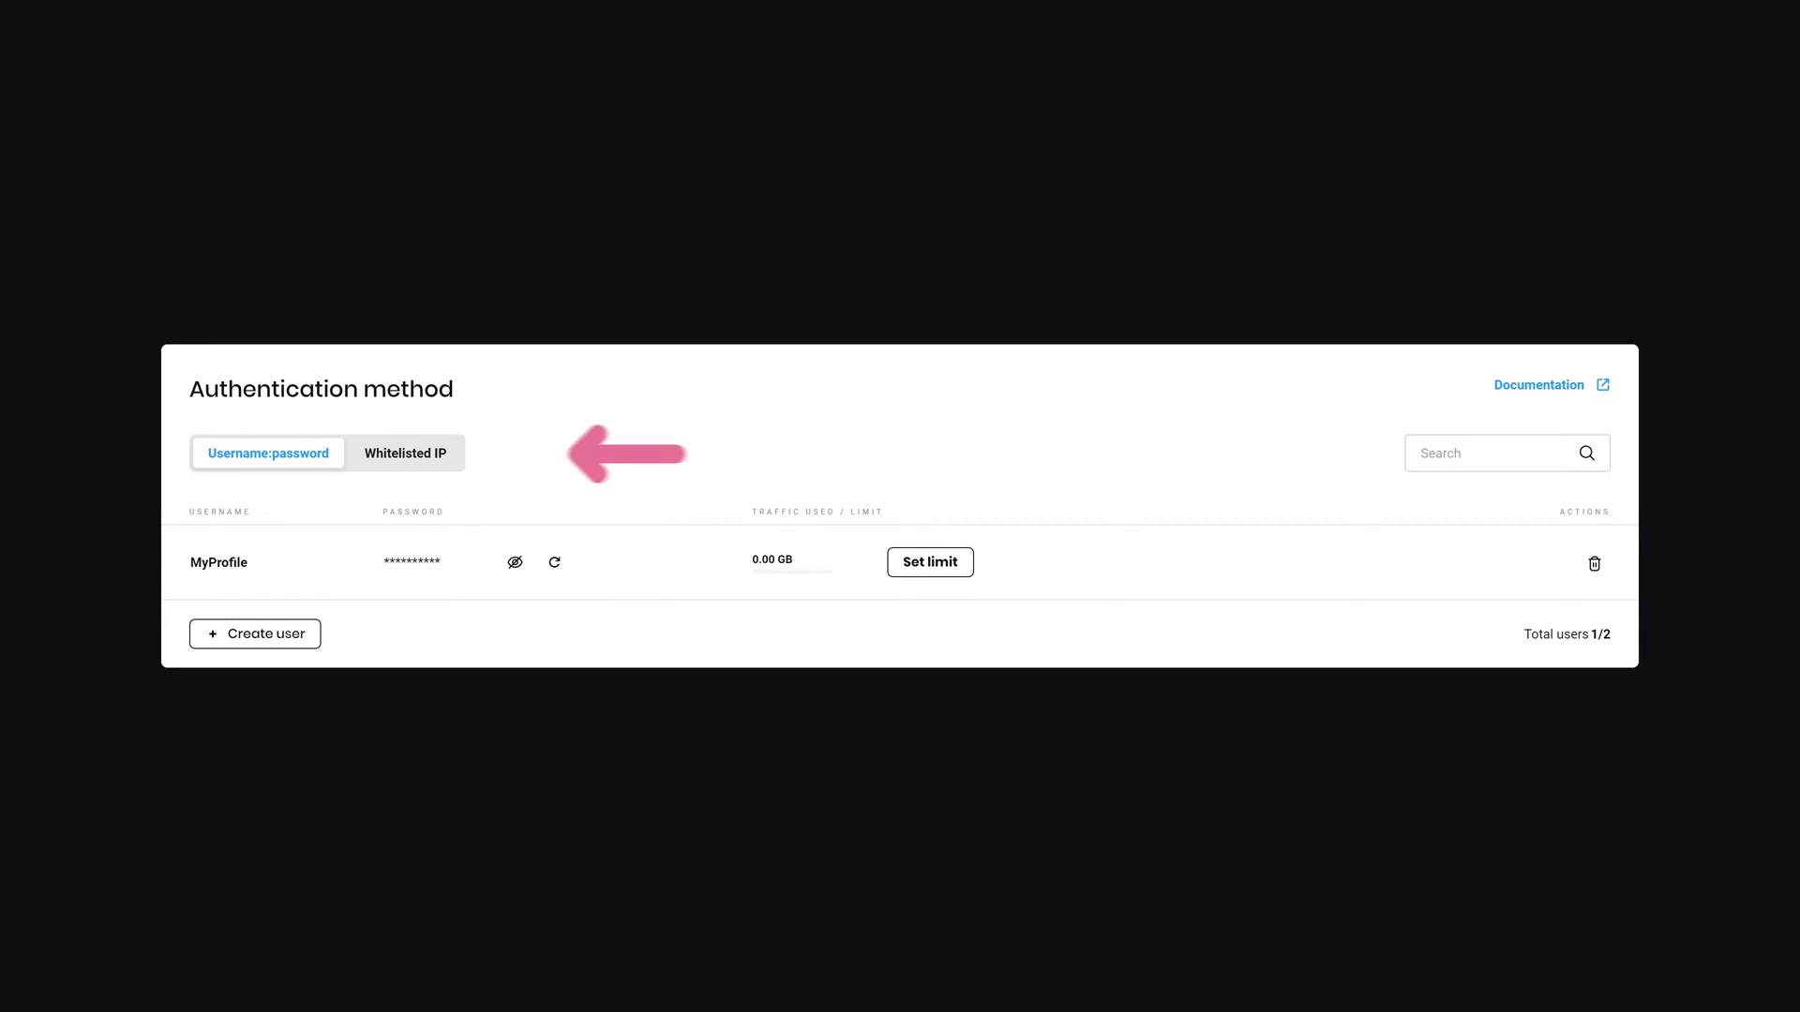
click(405, 453)
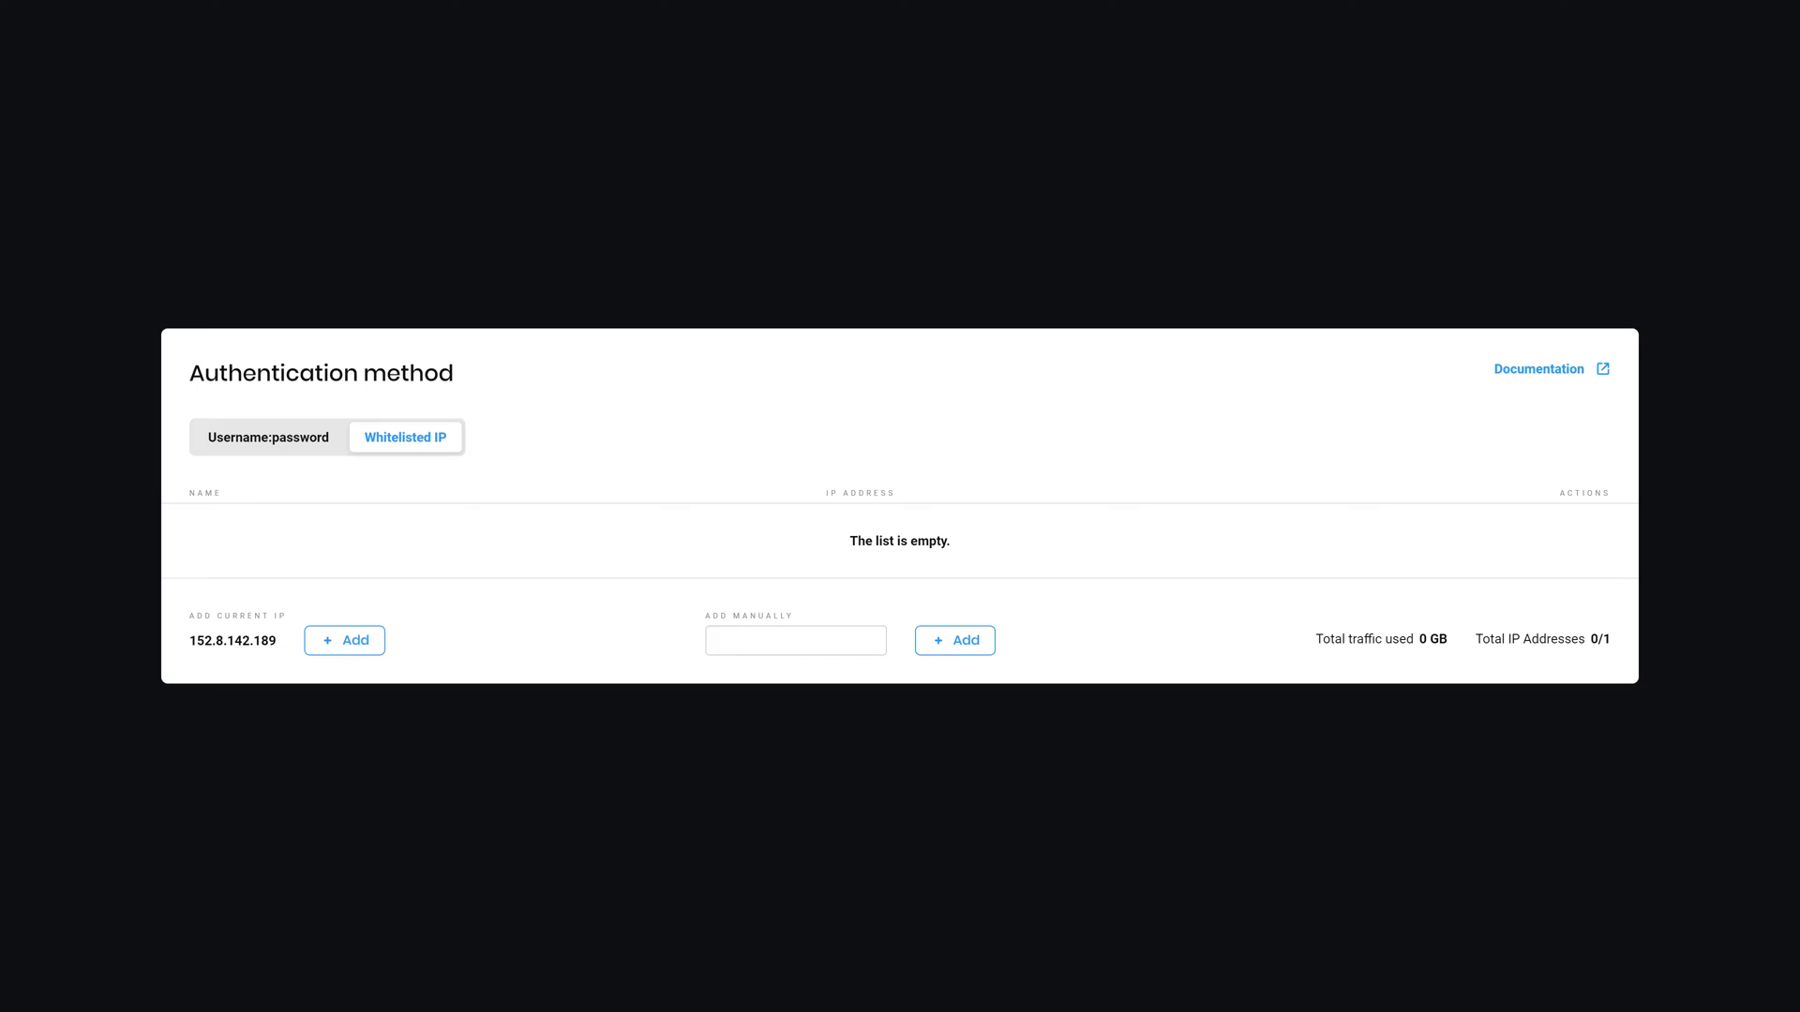
click(344, 640)
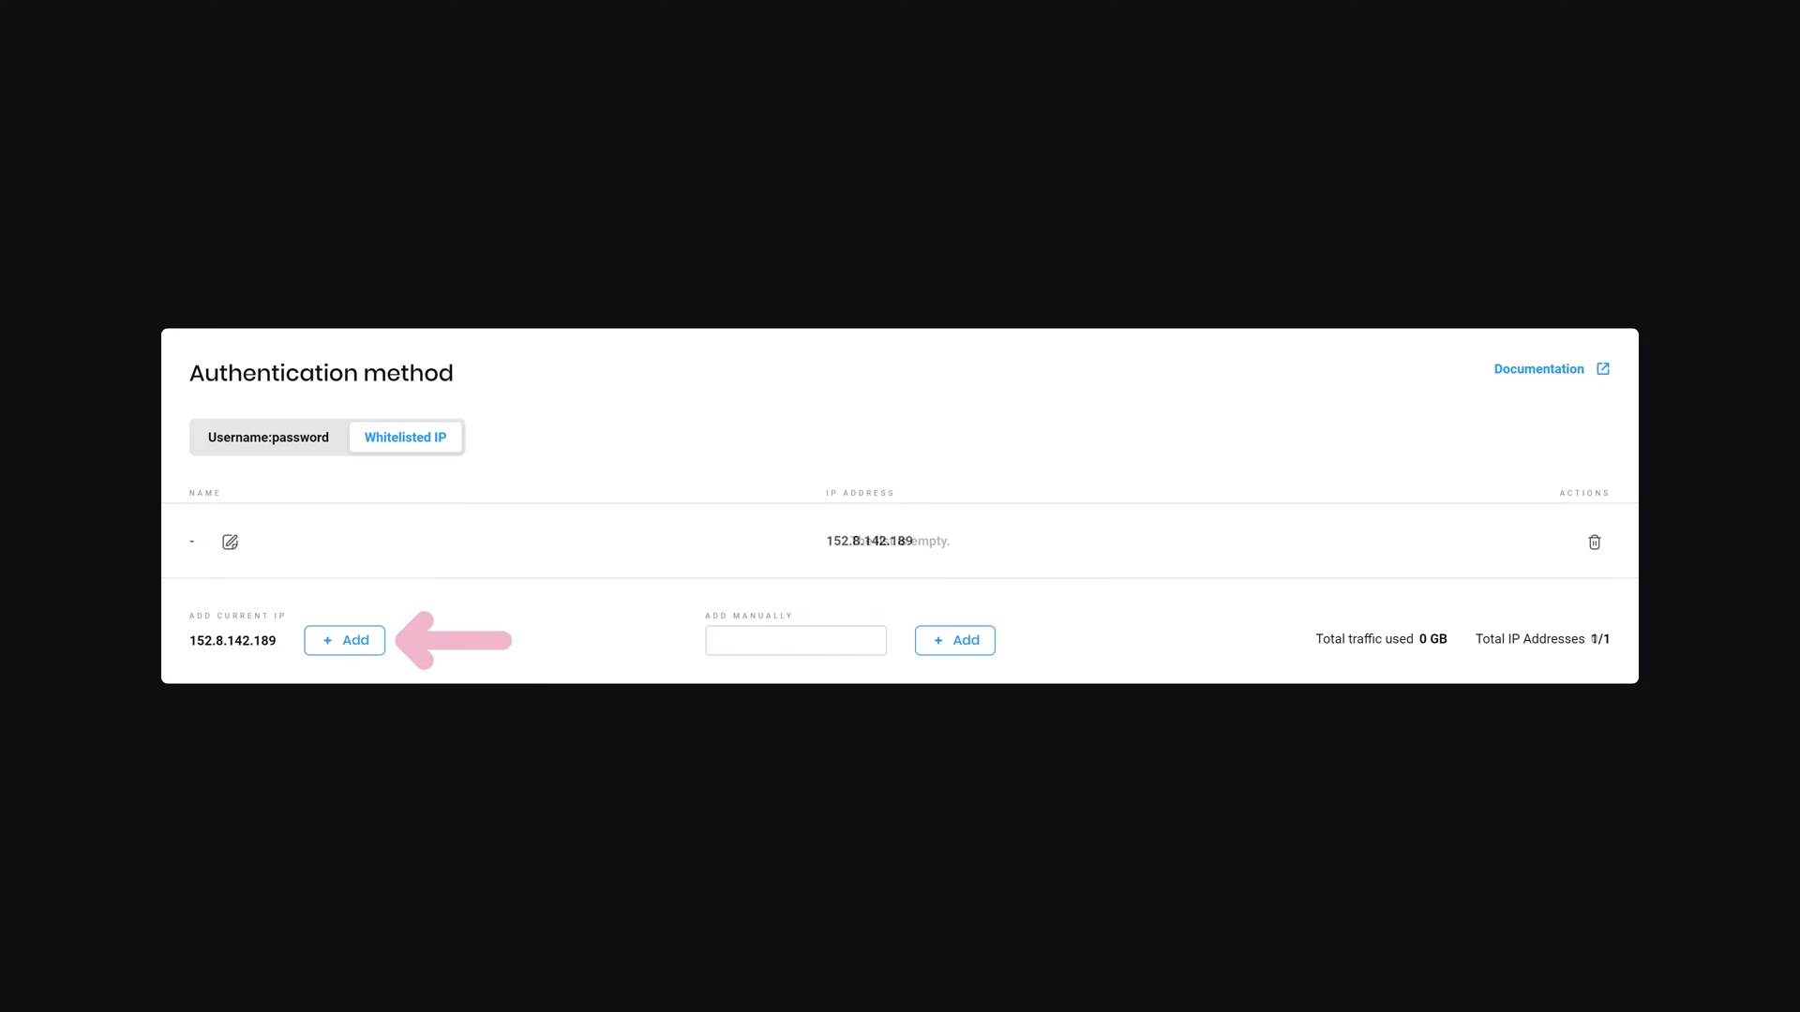
text(152.8.142.189)
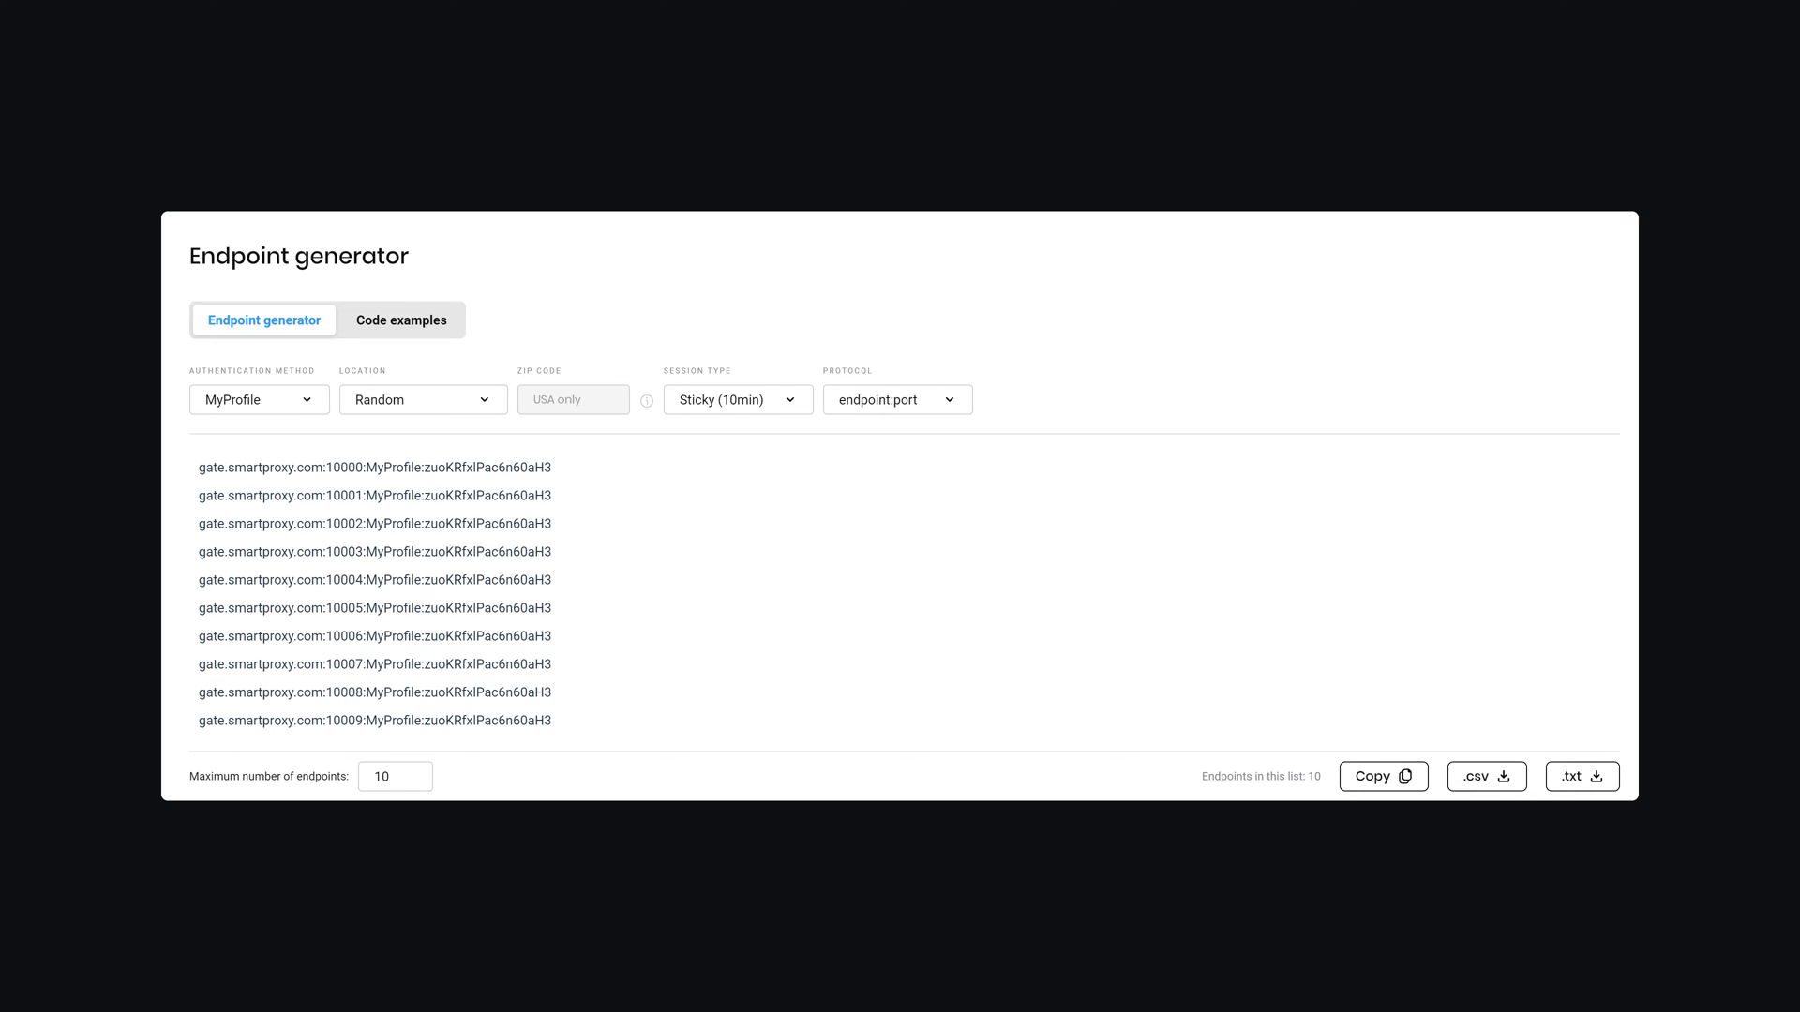
click(258, 399)
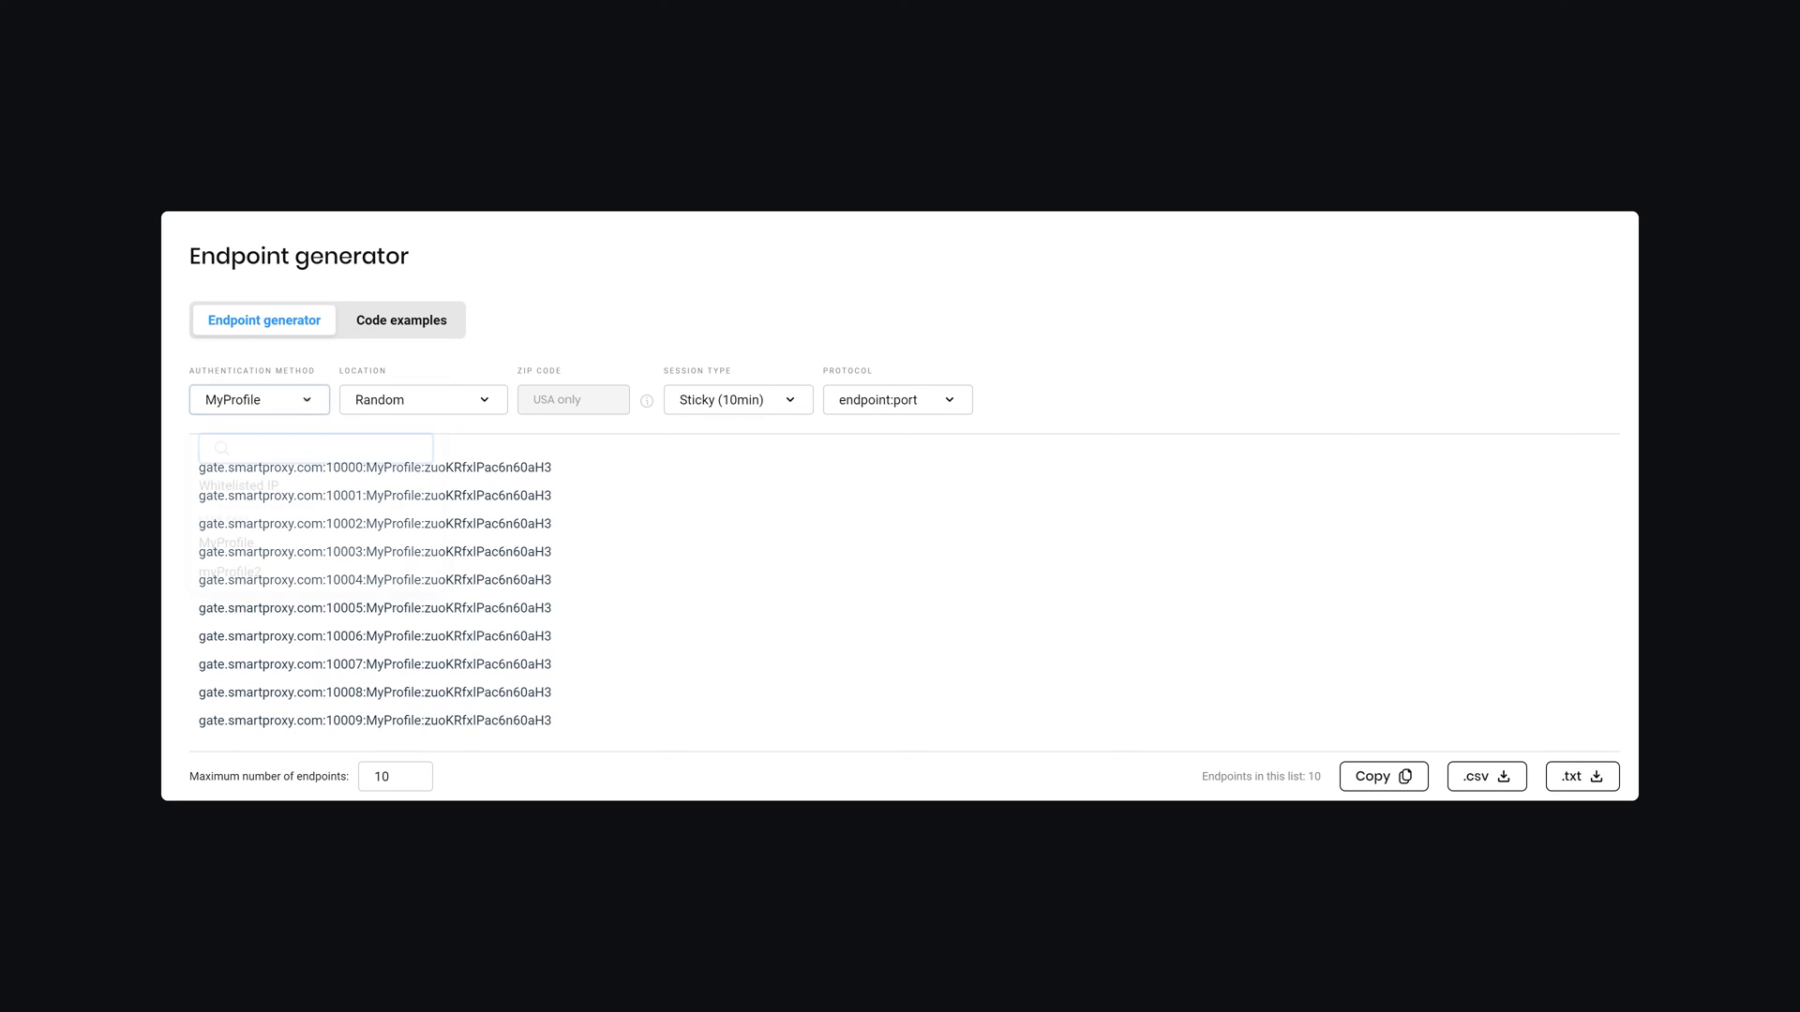
click(423, 399)
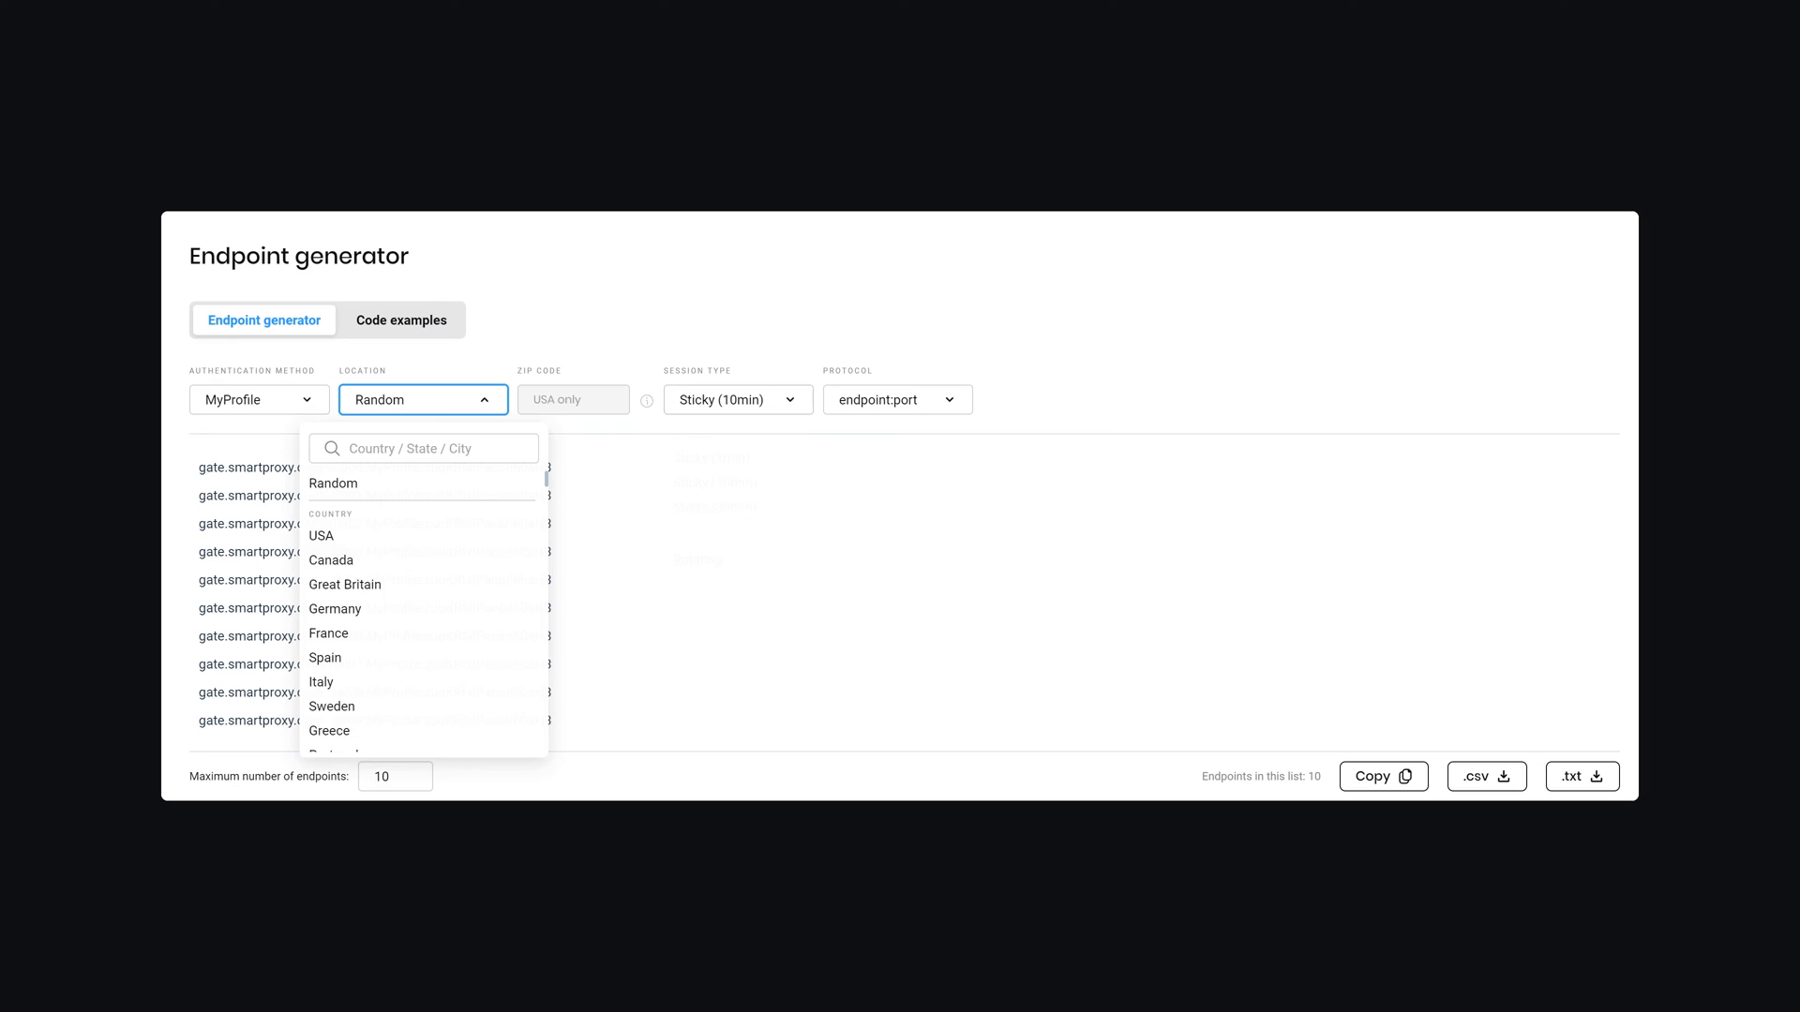
click(897, 399)
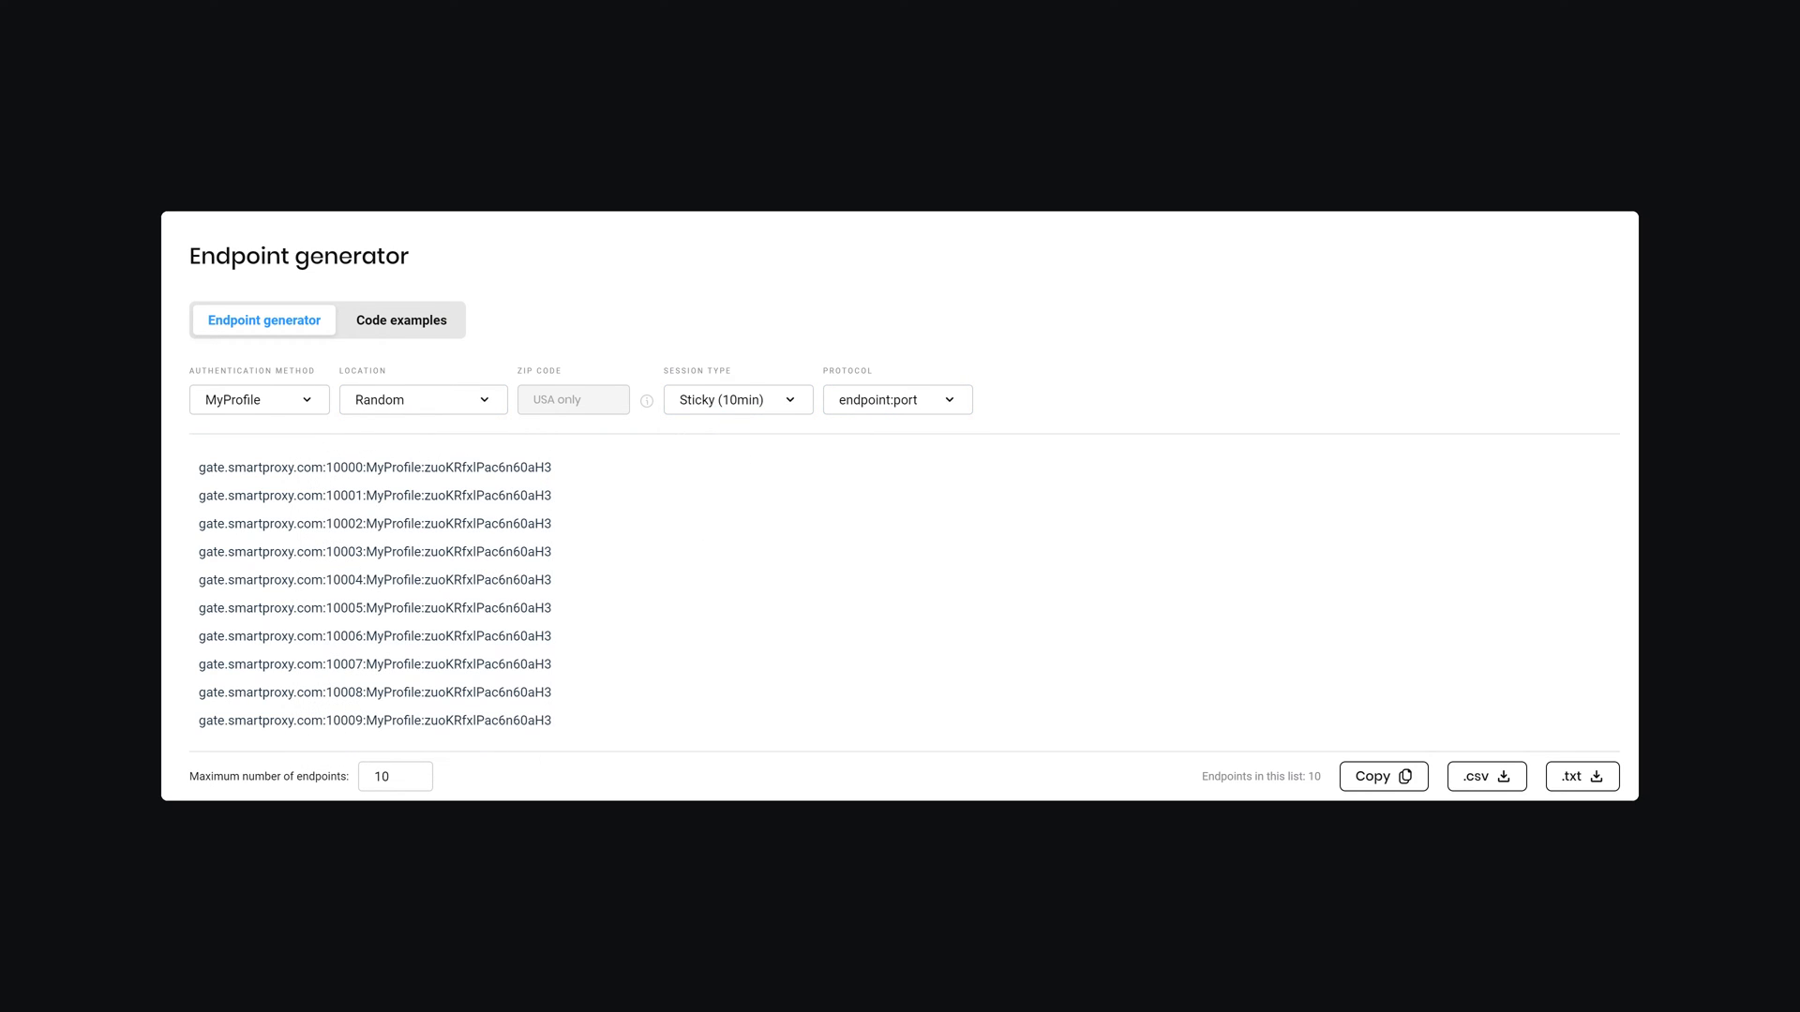
click(376, 468)
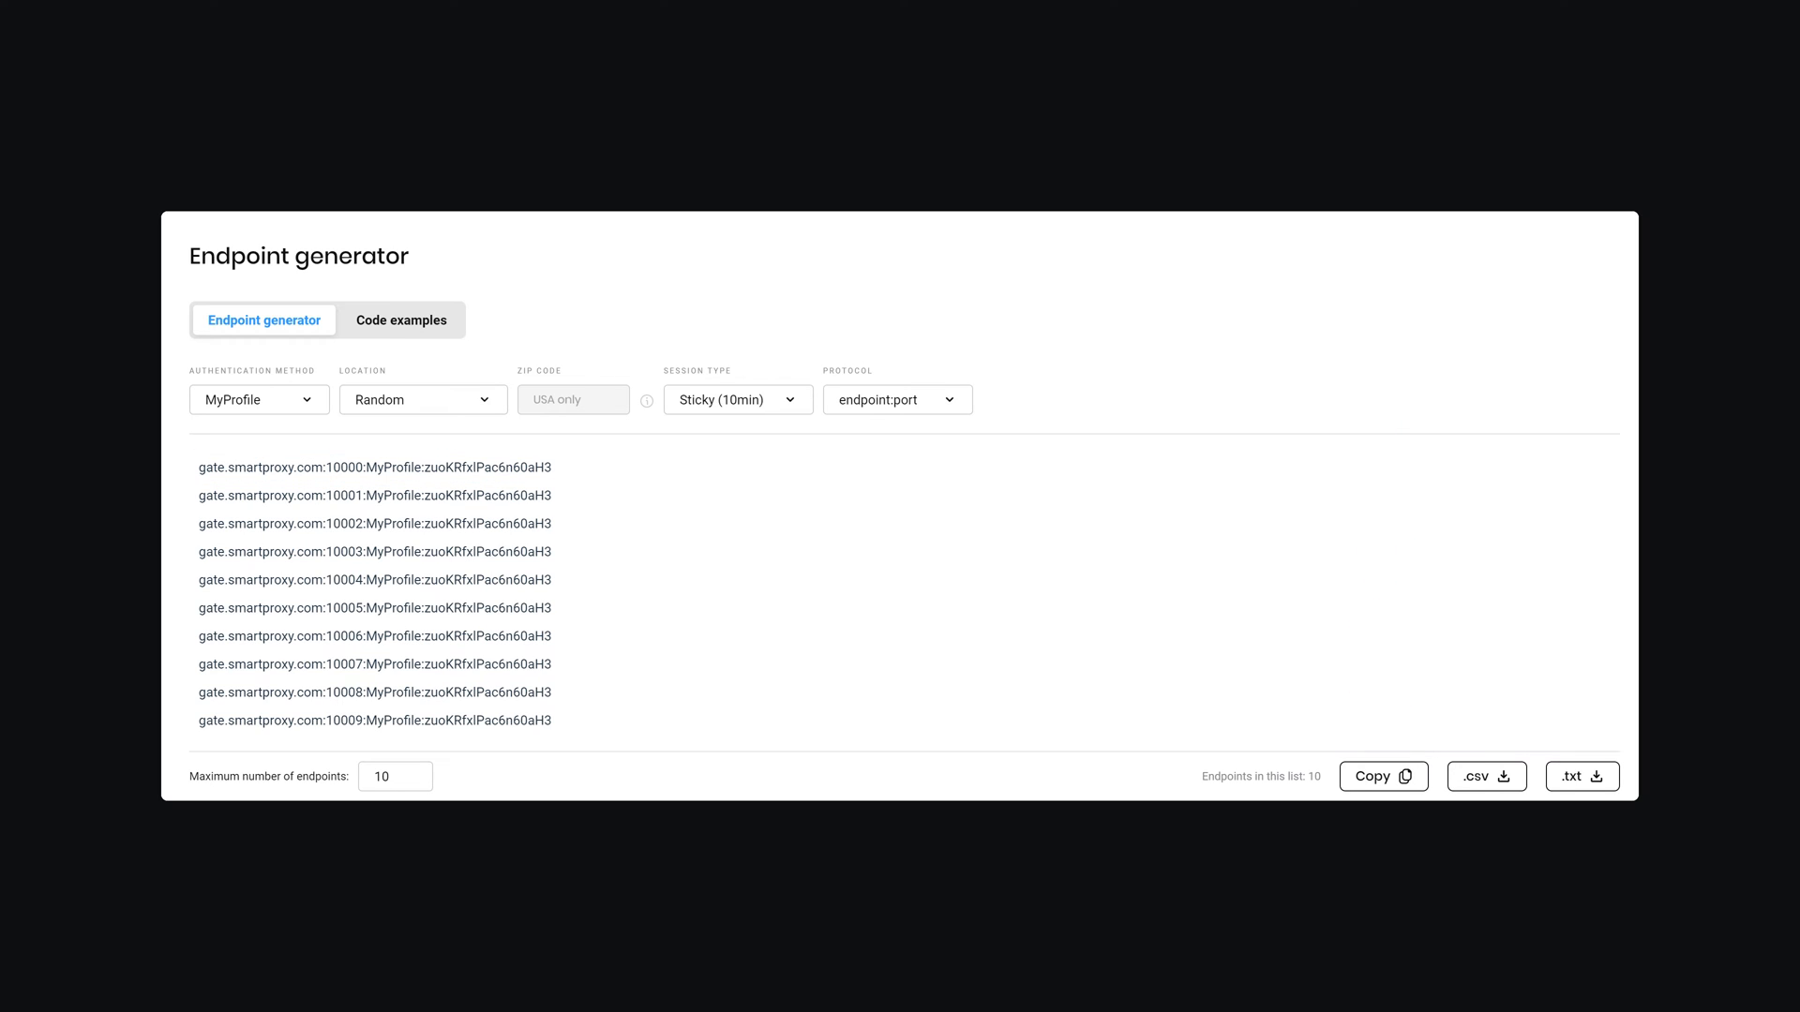
mouse_move(1487, 776)
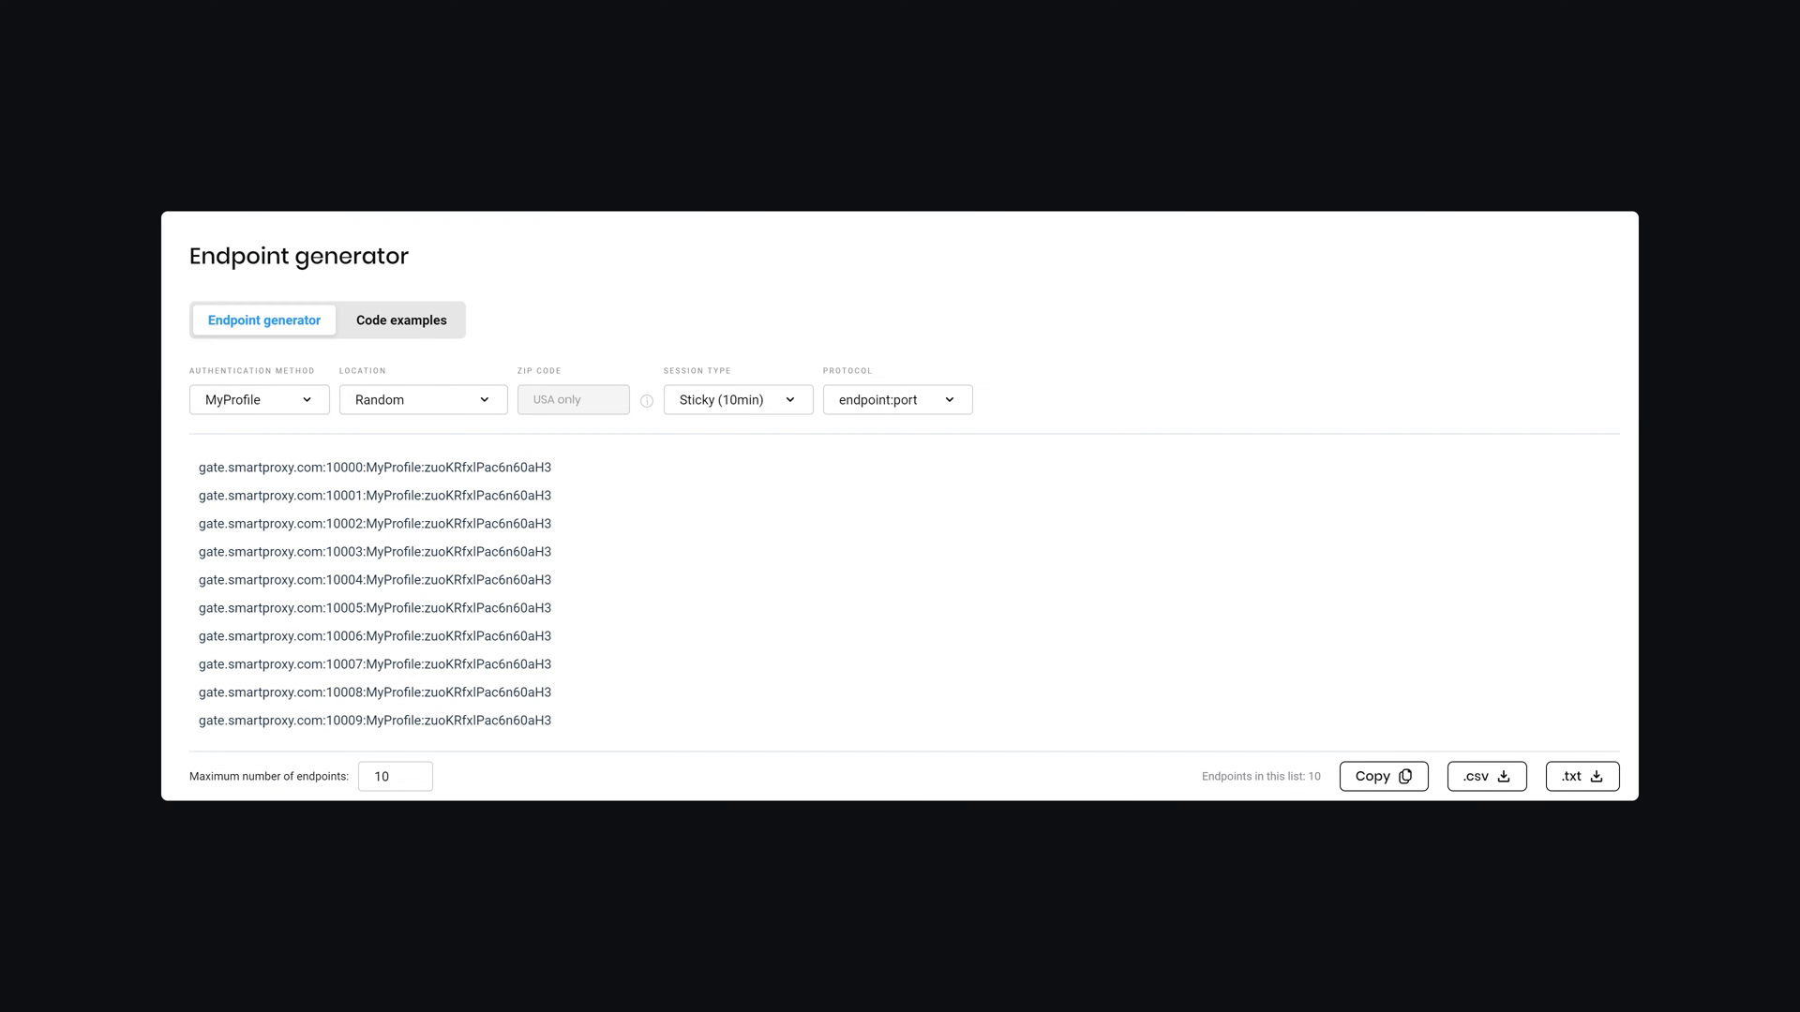
- Show the PHP code example for connecting through the residential proxy
click(400, 319)
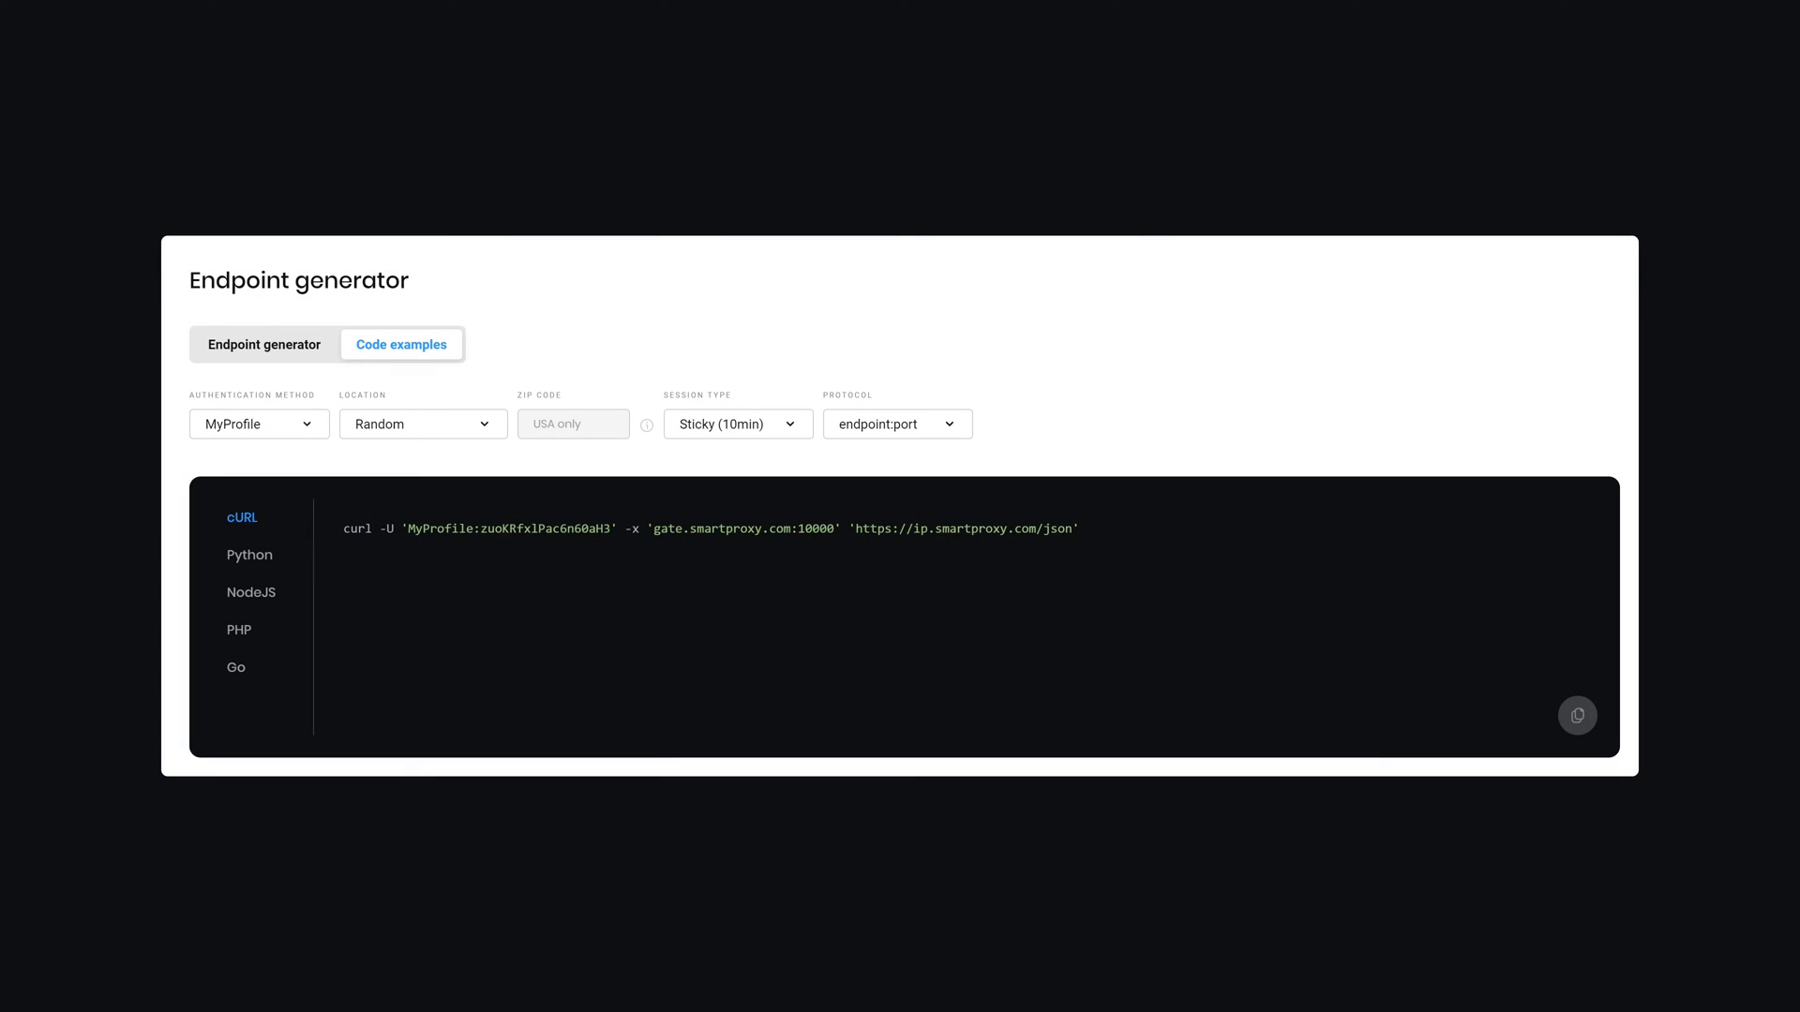
click(238, 629)
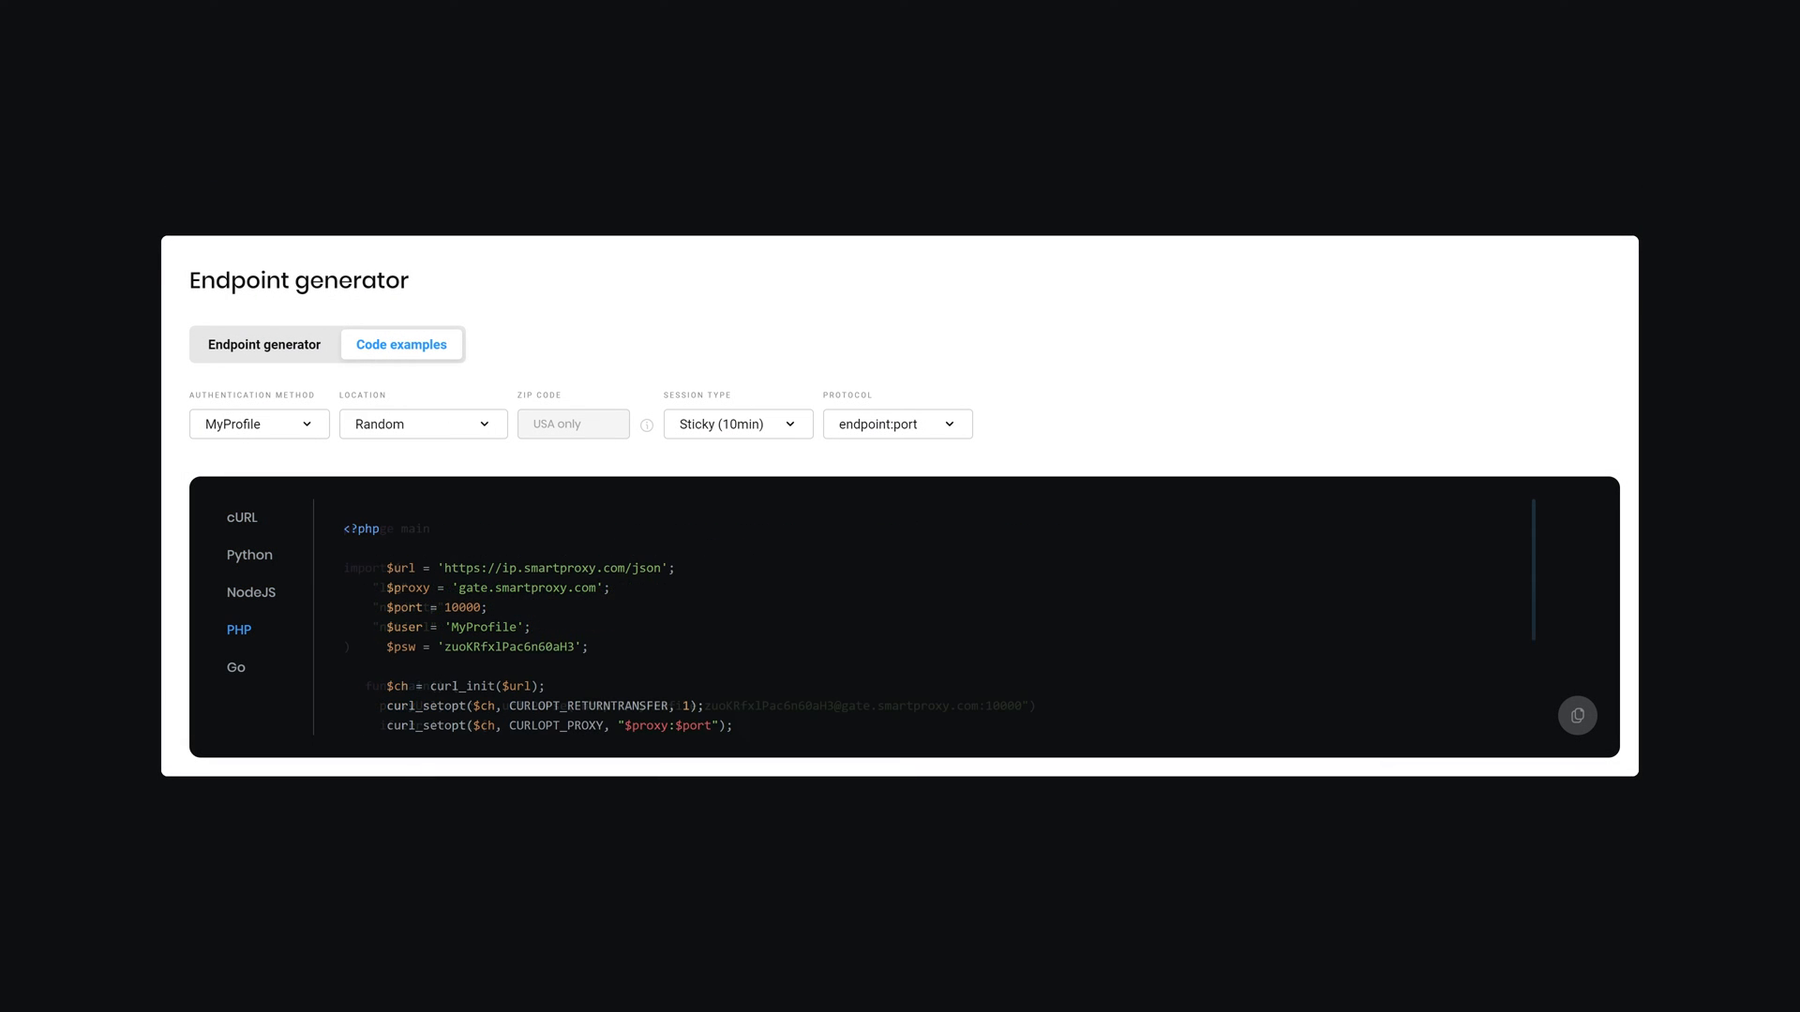
click(235, 668)
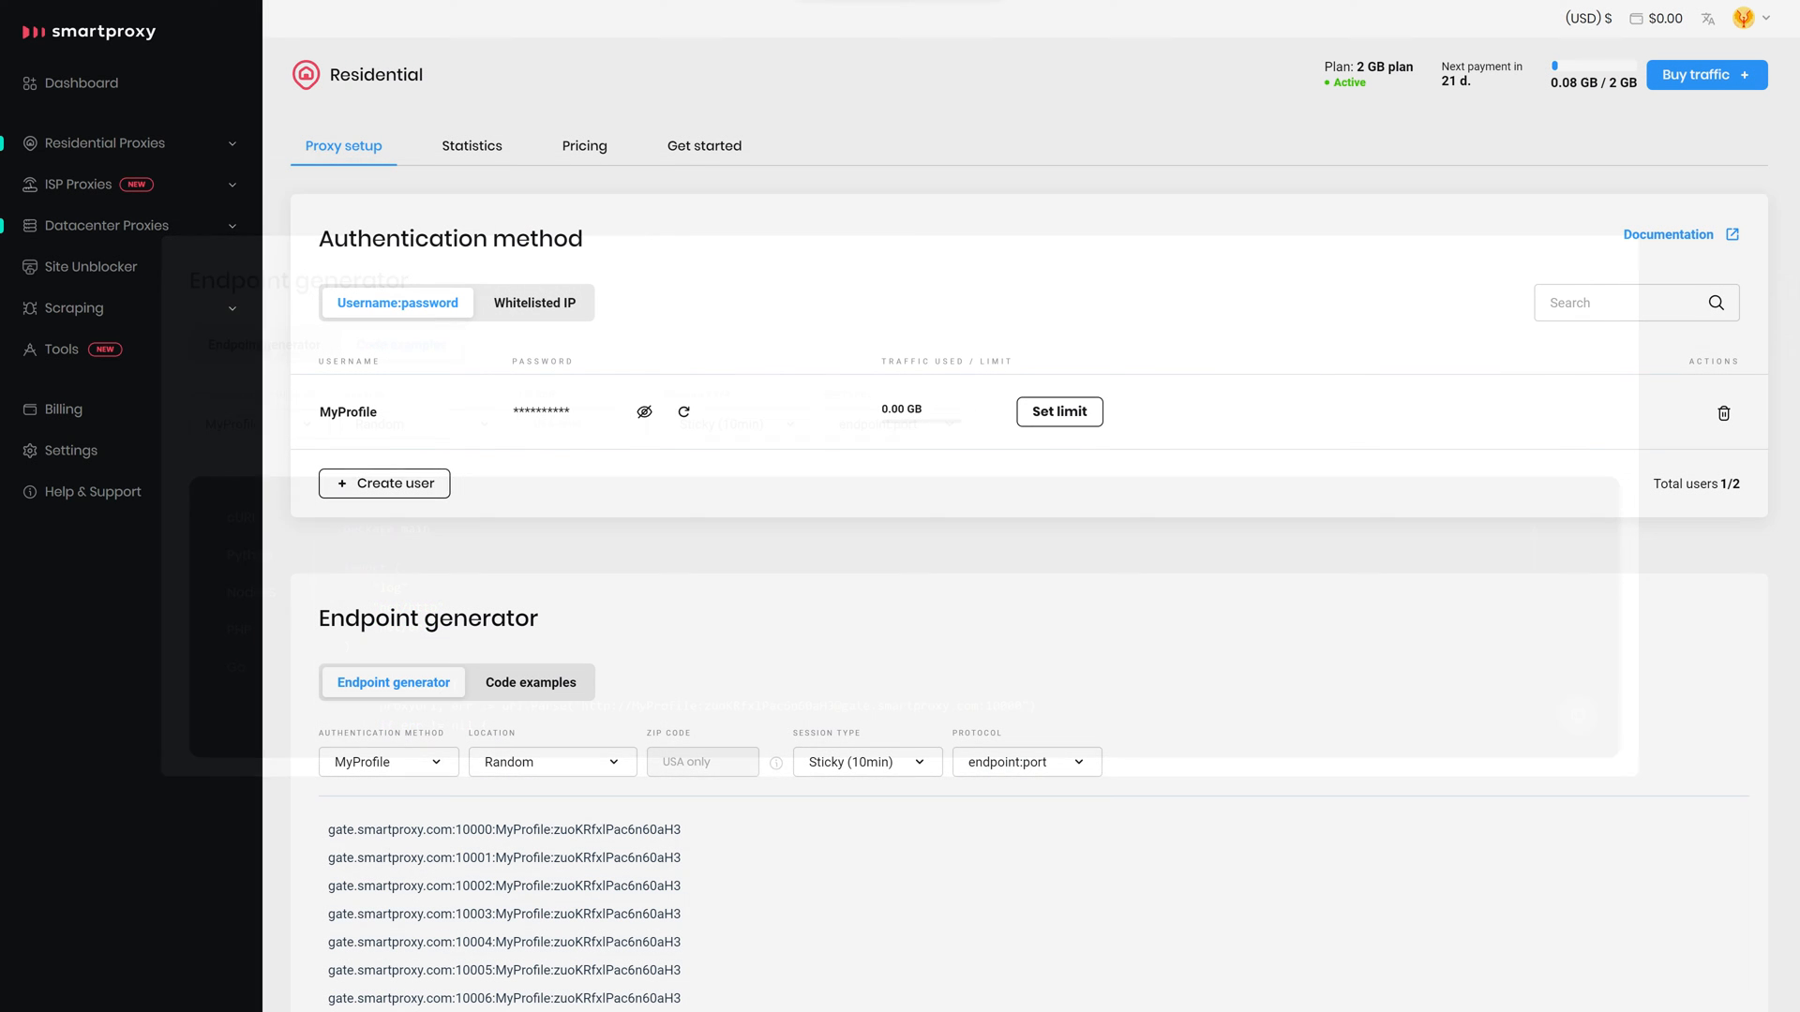
- View last week's residential traffic statistics down to the top 10 targets table
click(471, 145)
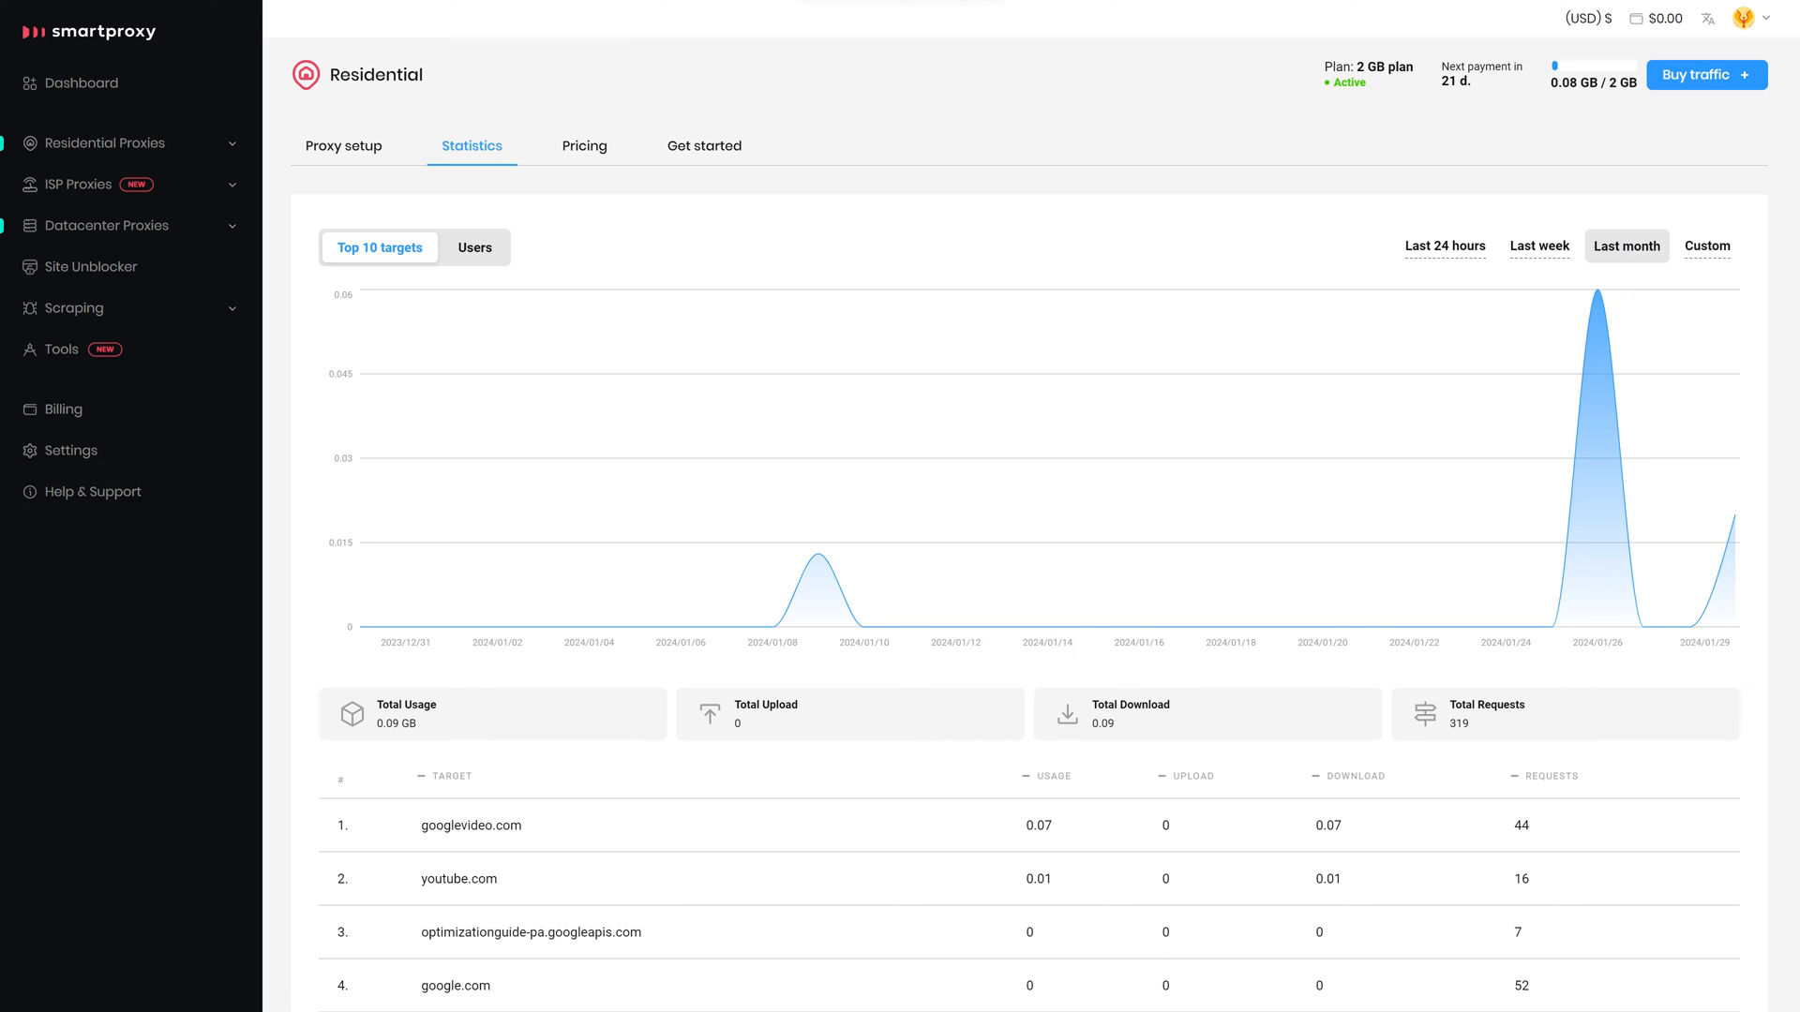
click(1539, 245)
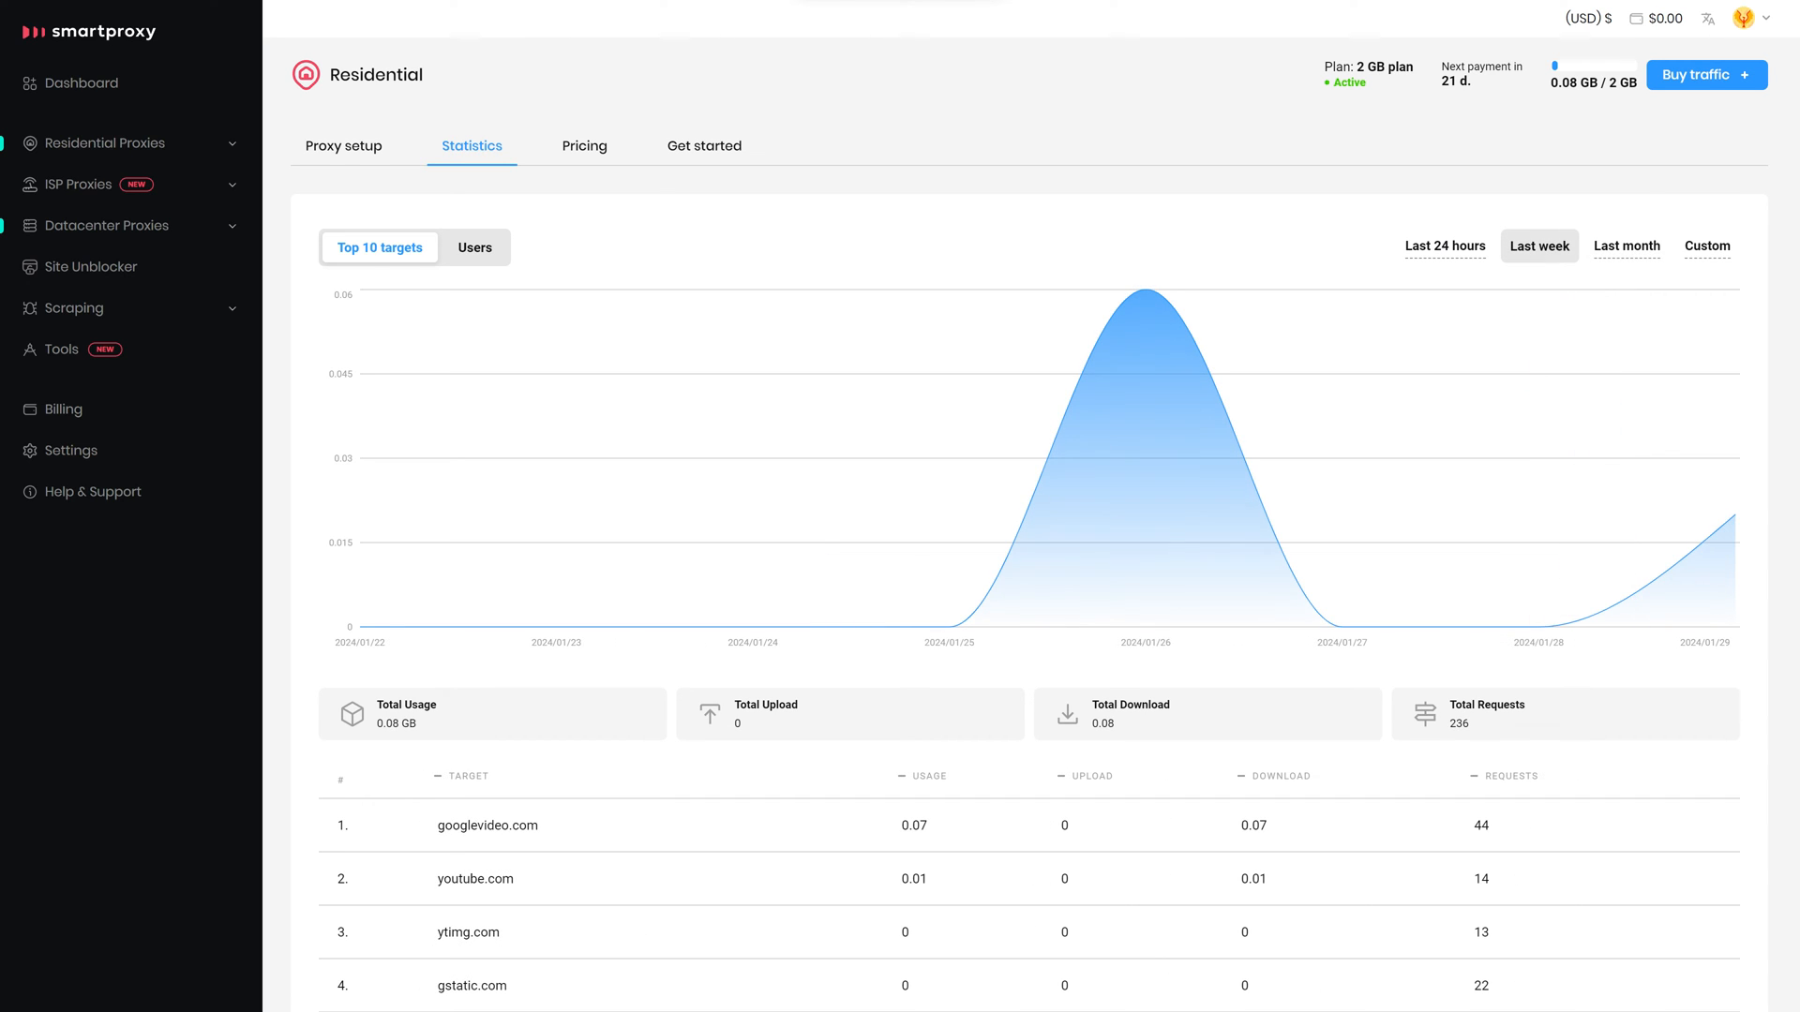
scroll(down, 3)
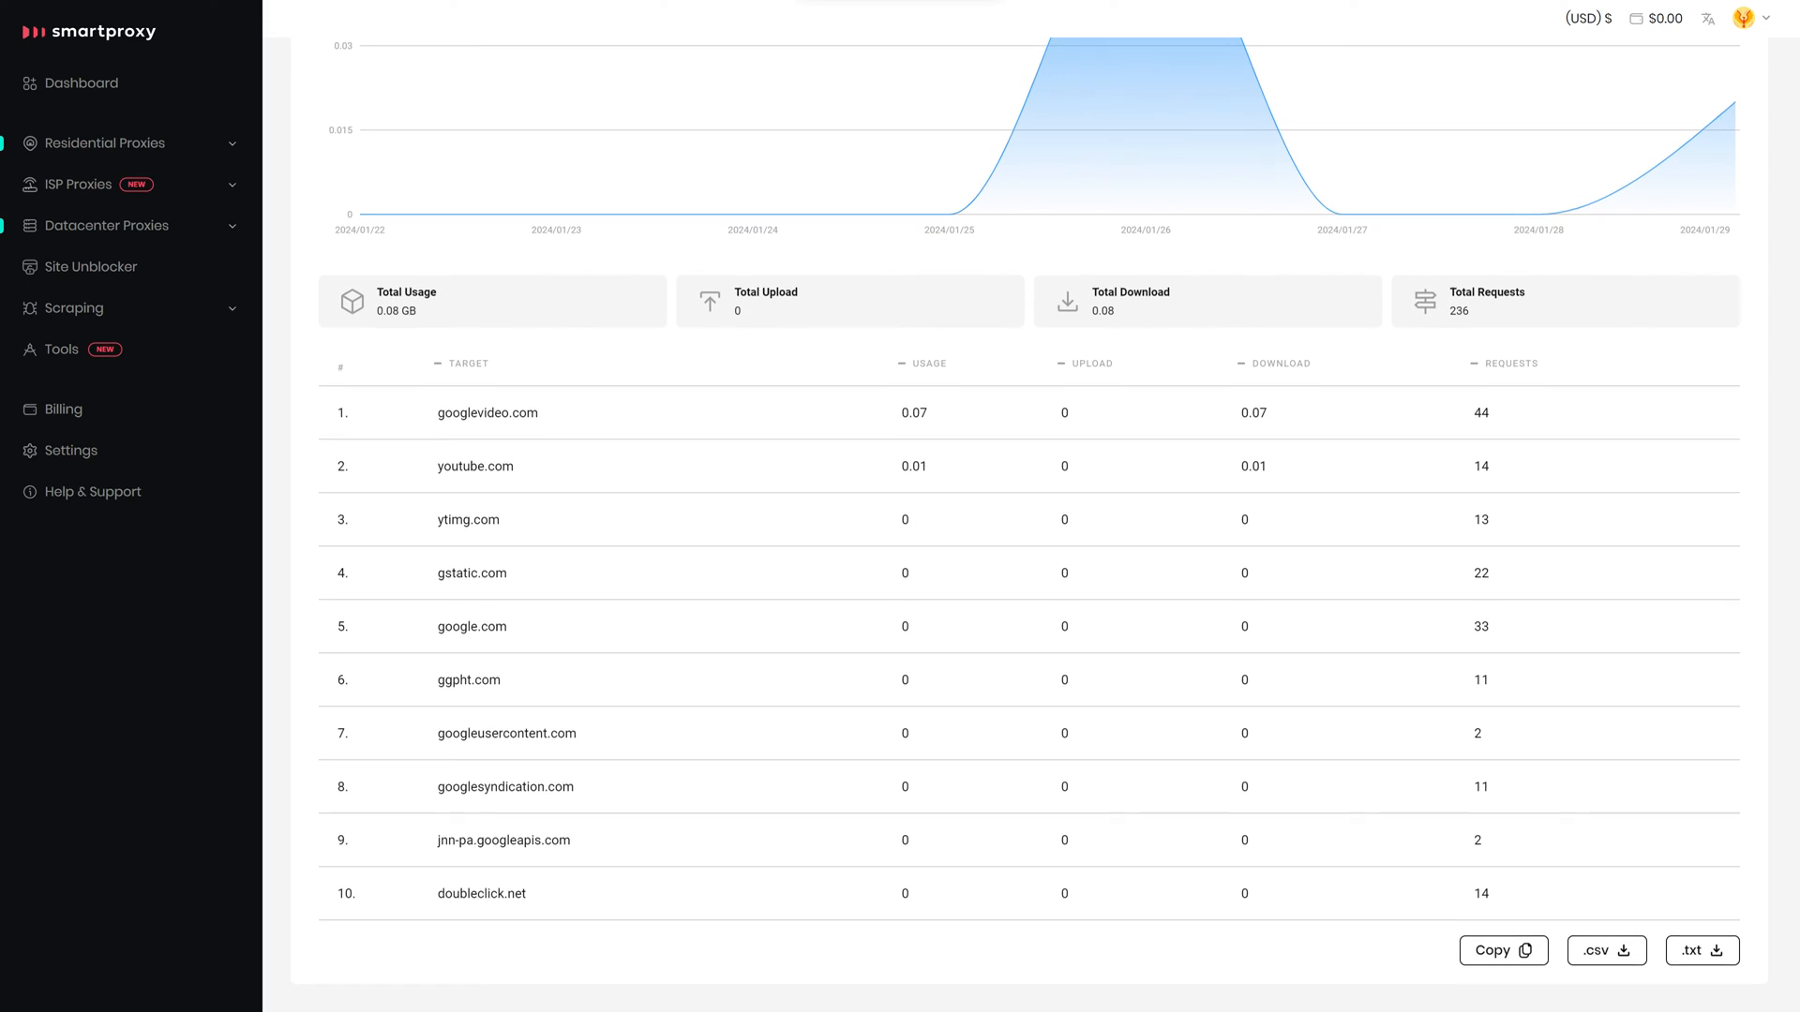